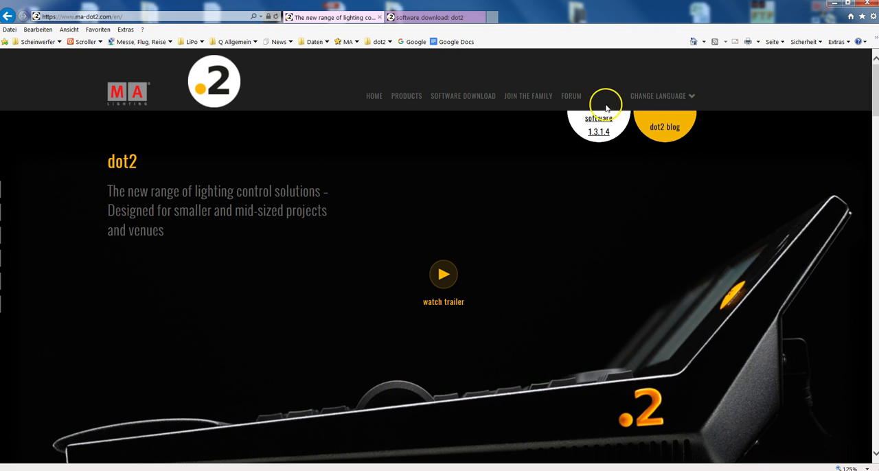
mouse_move(598, 132)
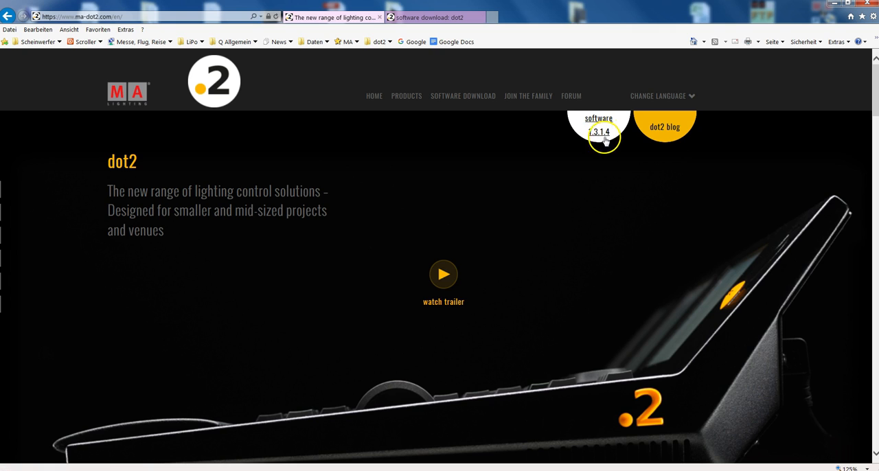
mouse_move(553, 254)
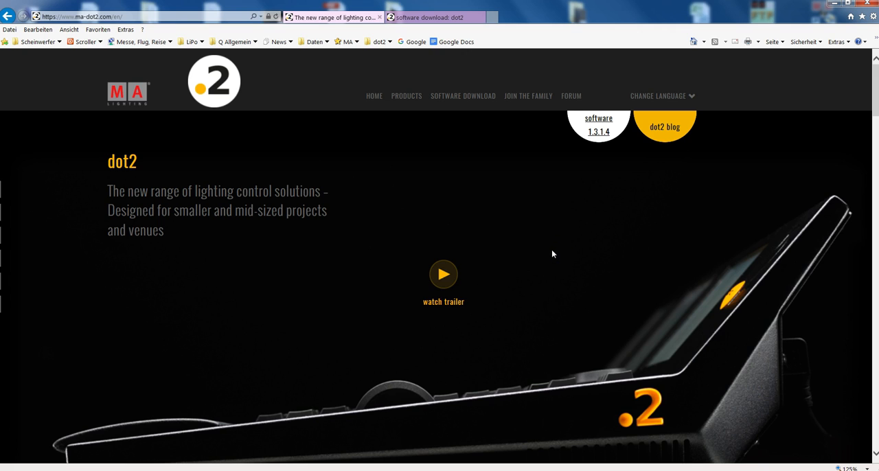
mouse_move(305, 319)
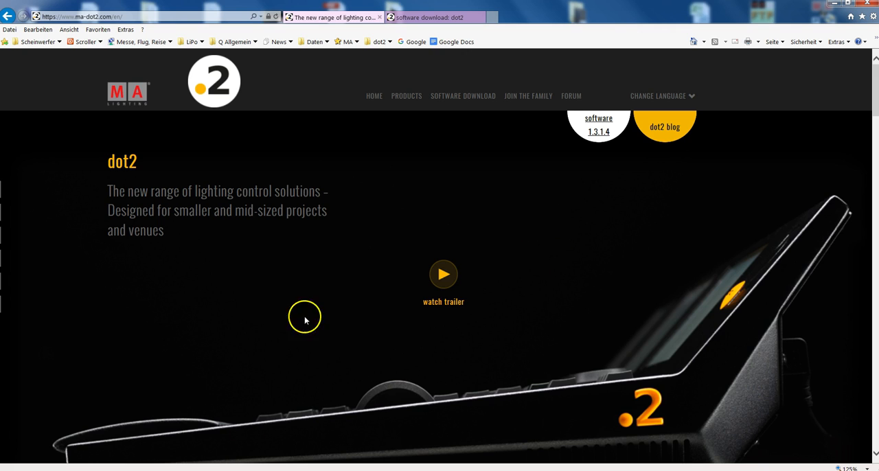
mouse_move(401, 113)
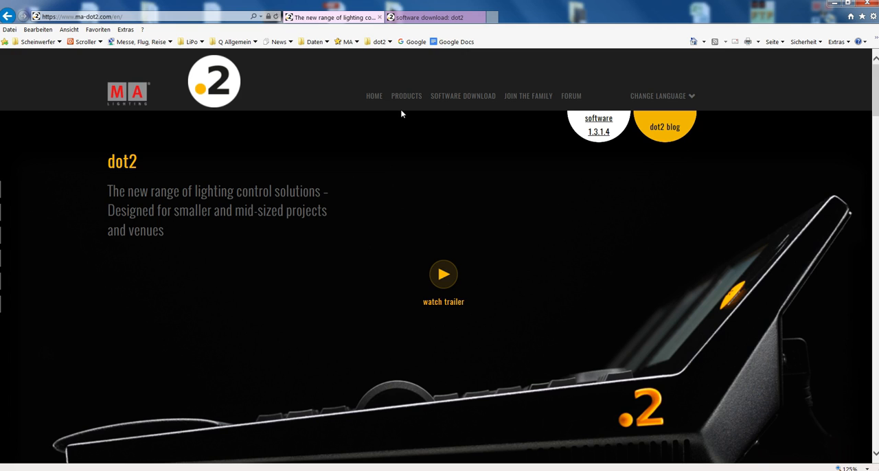
mouse_move(404, 118)
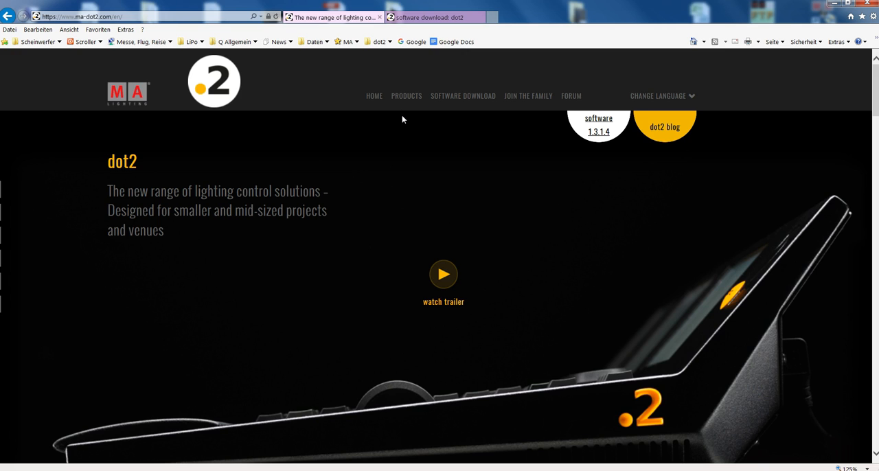
Navigate to the Downloads page and expand the Software Download section listing the dot2 packages.
click(463, 96)
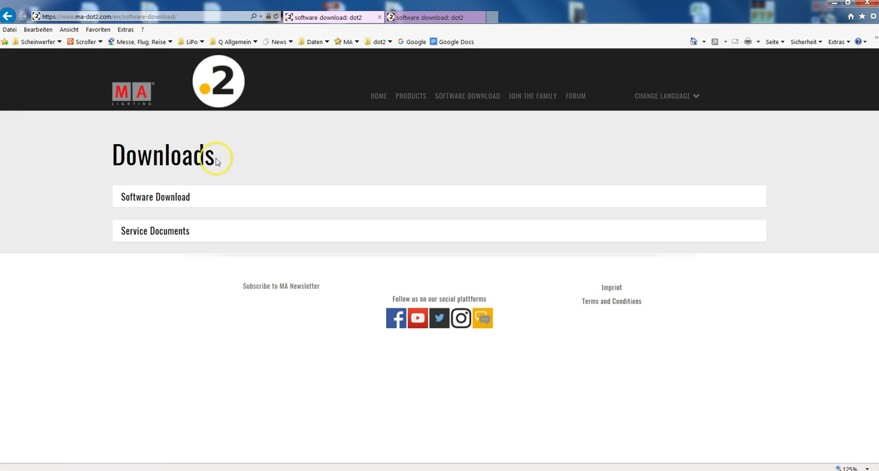
click(156, 197)
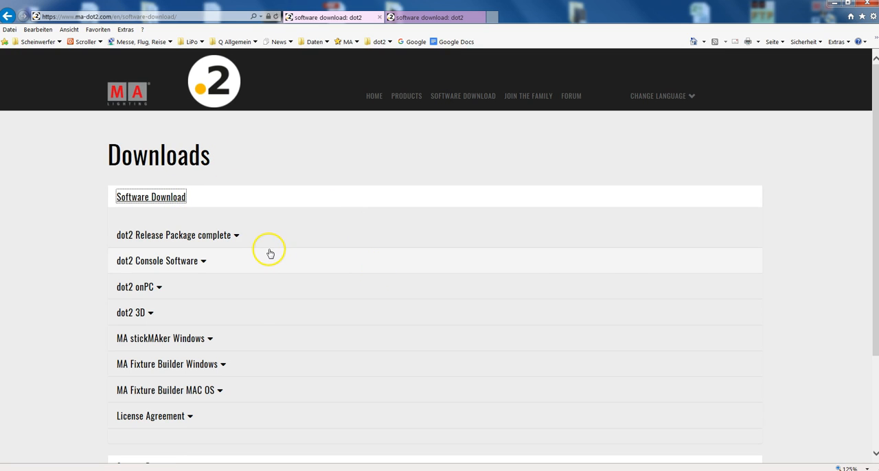
mouse_move(278, 236)
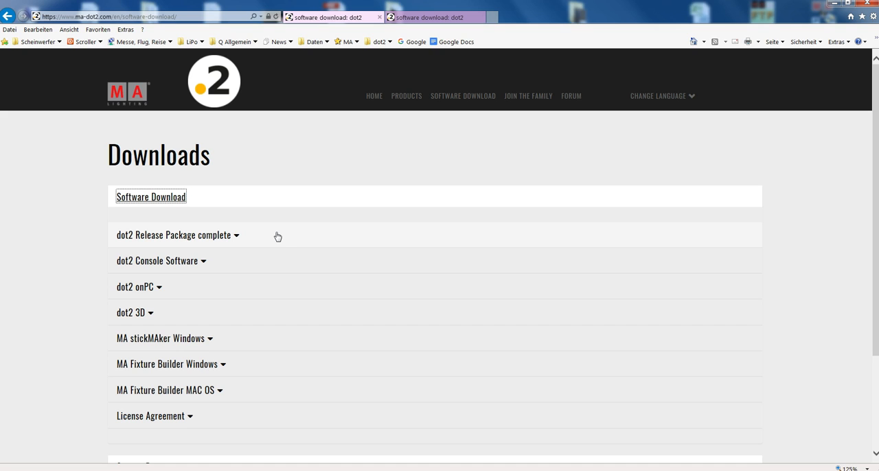
mouse_move(278, 237)
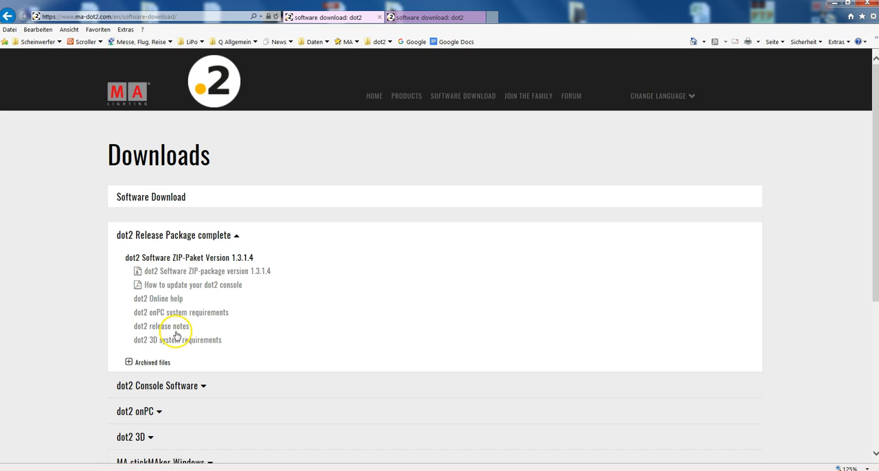
mouse_move(57, 355)
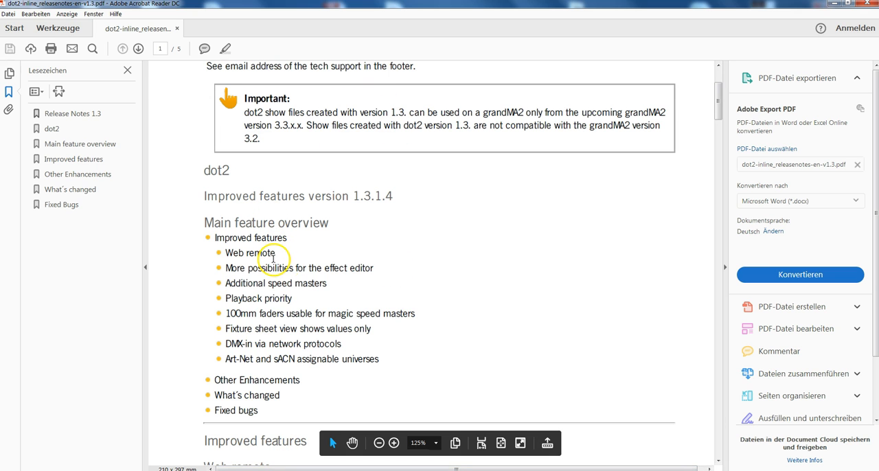
mouse_move(277, 268)
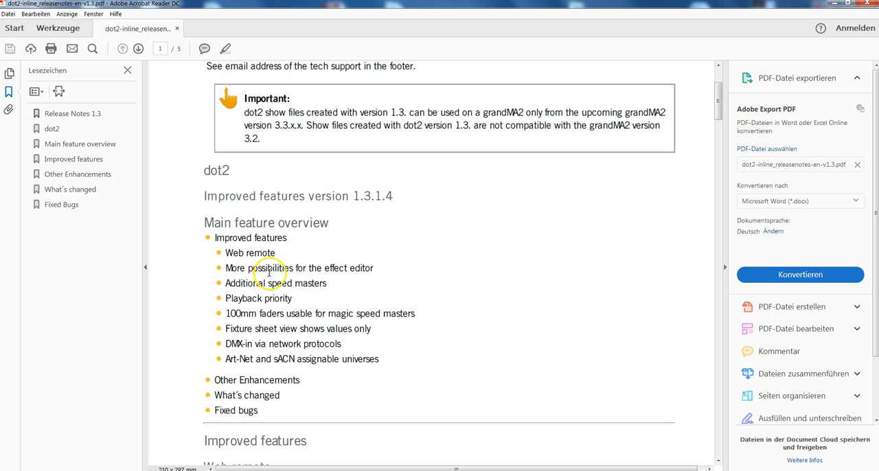
mouse_move(171, 367)
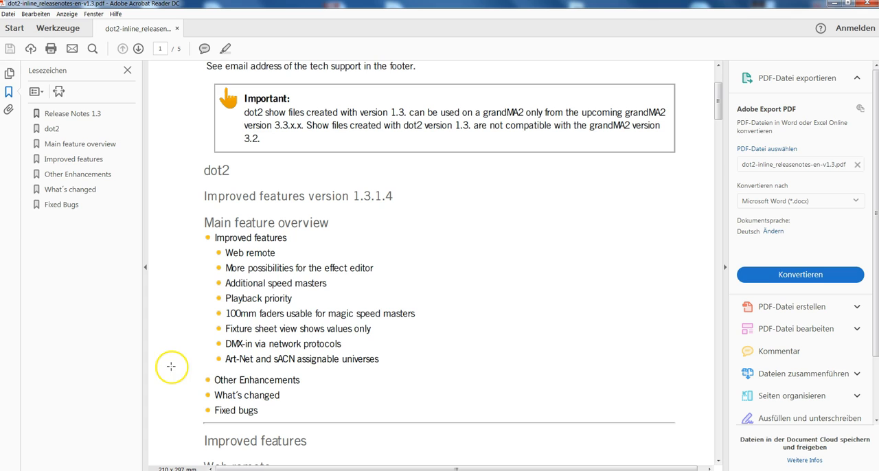
mouse_move(176, 380)
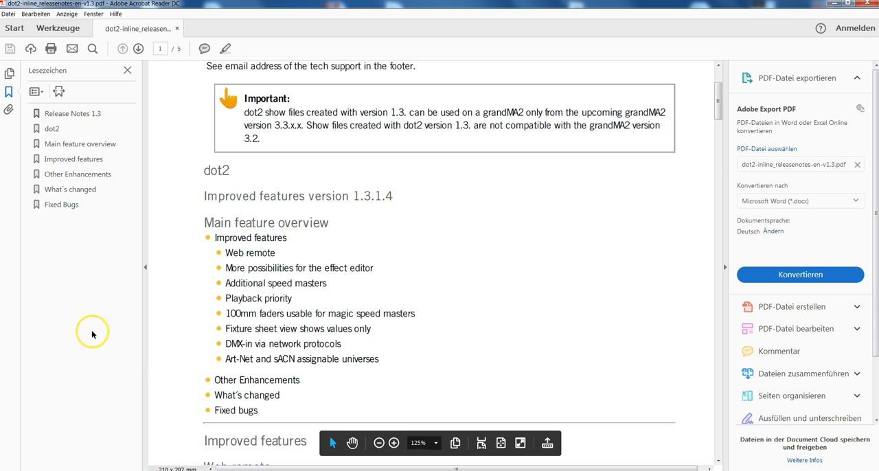
mouse_move(107, 330)
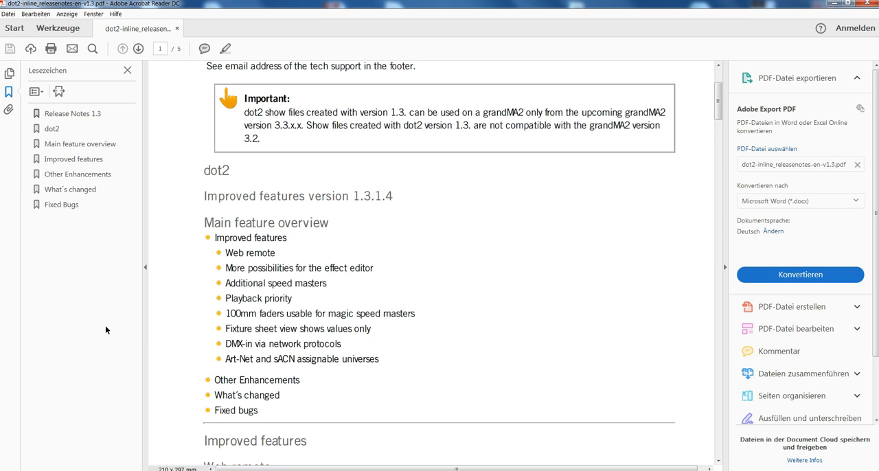
mouse_move(140, 351)
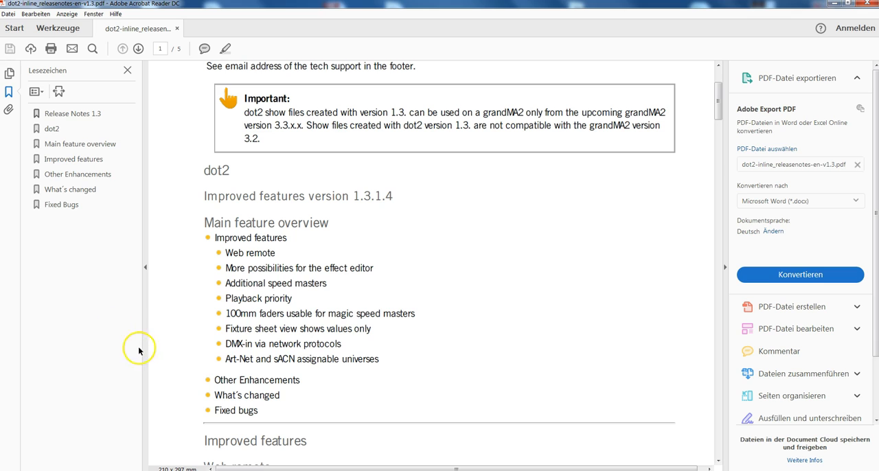
mouse_move(163, 354)
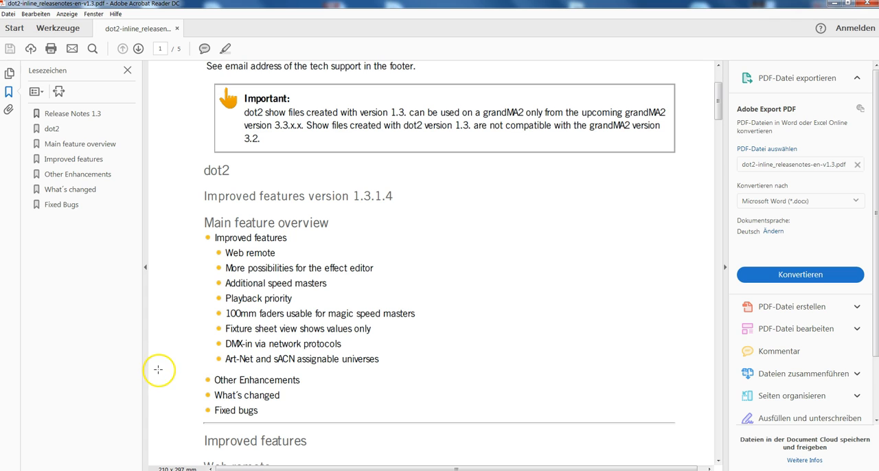
mouse_move(204, 308)
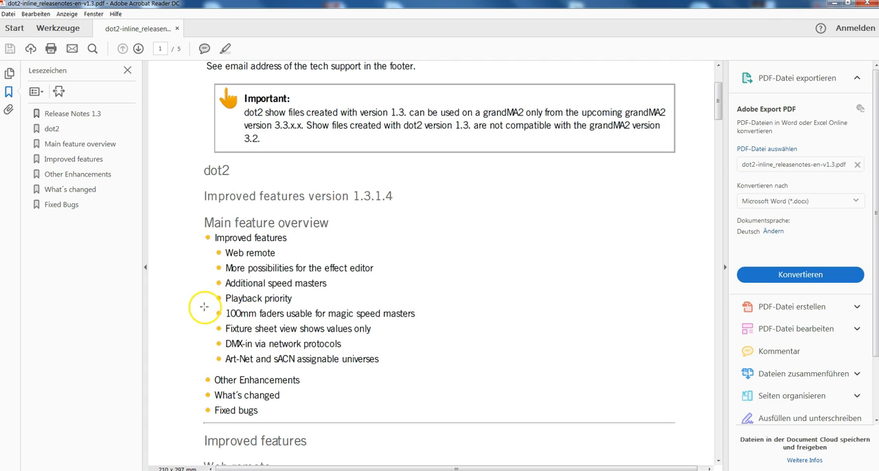
mouse_move(160, 317)
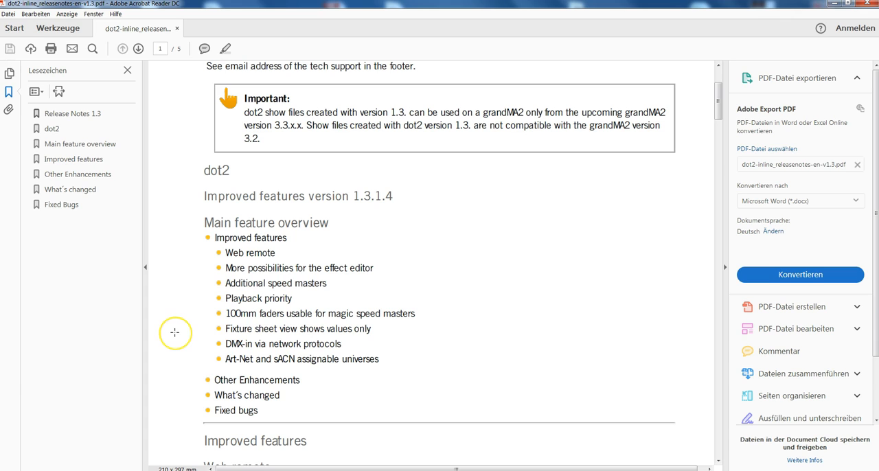
mouse_move(174, 333)
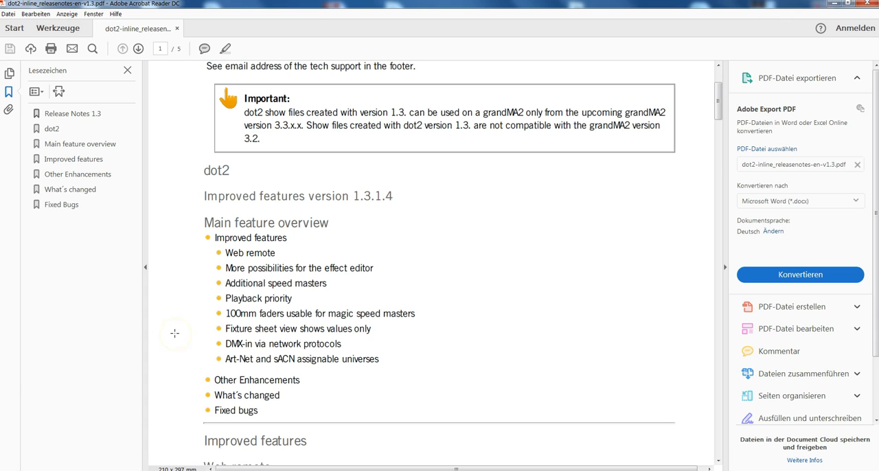
mouse_move(424, 207)
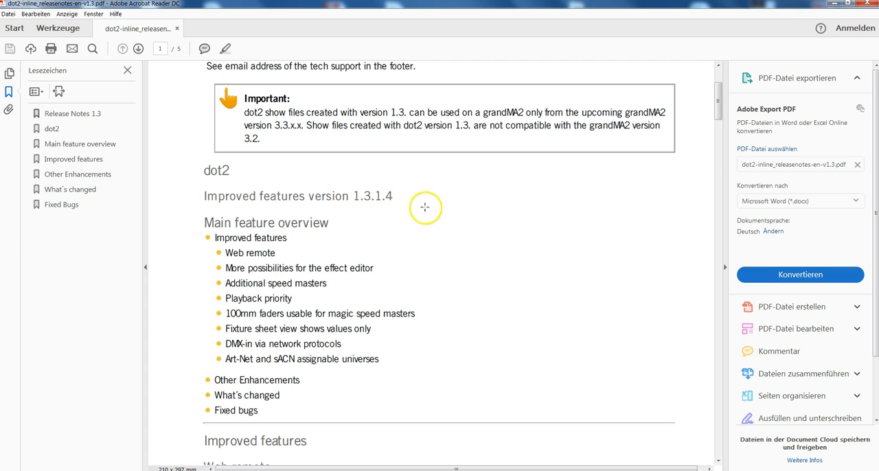
mouse_move(368, 206)
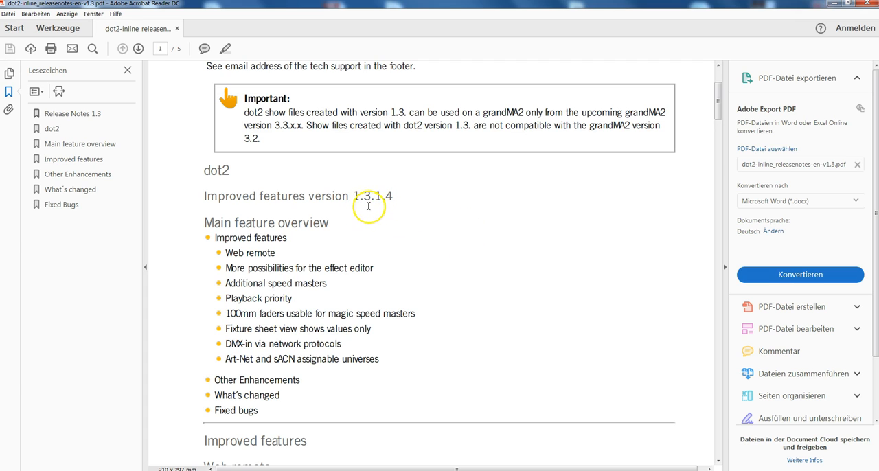
mouse_move(370, 206)
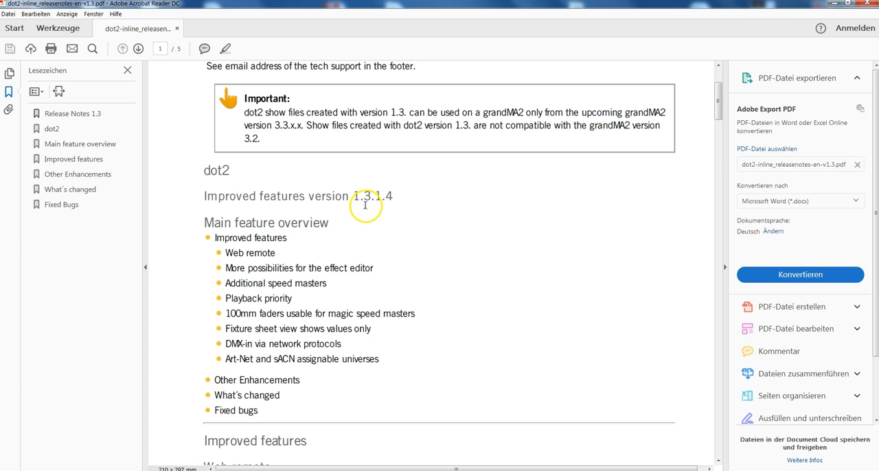
mouse_move(368, 206)
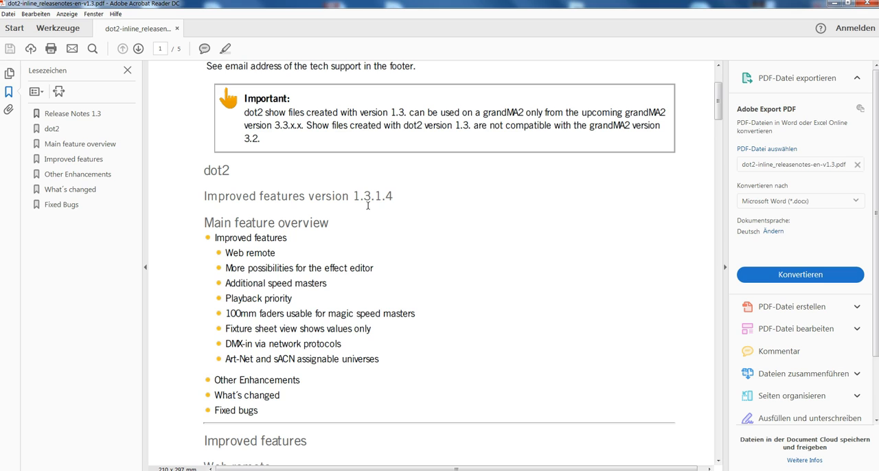
mouse_move(360, 207)
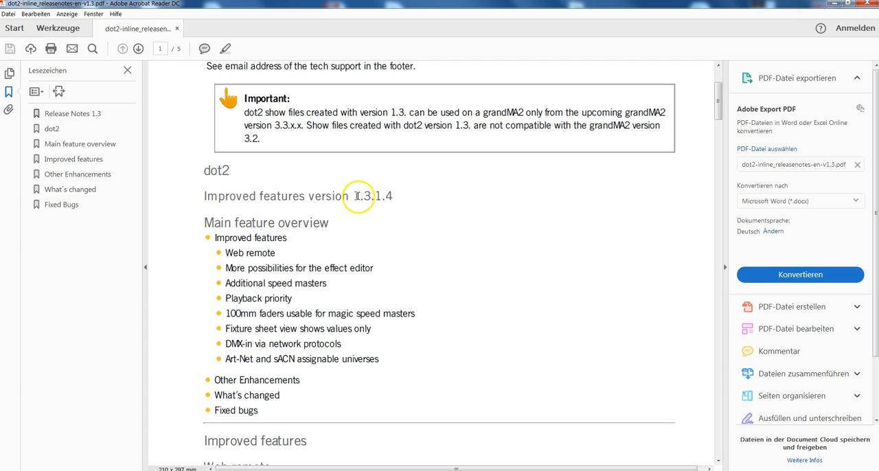
mouse_move(368, 195)
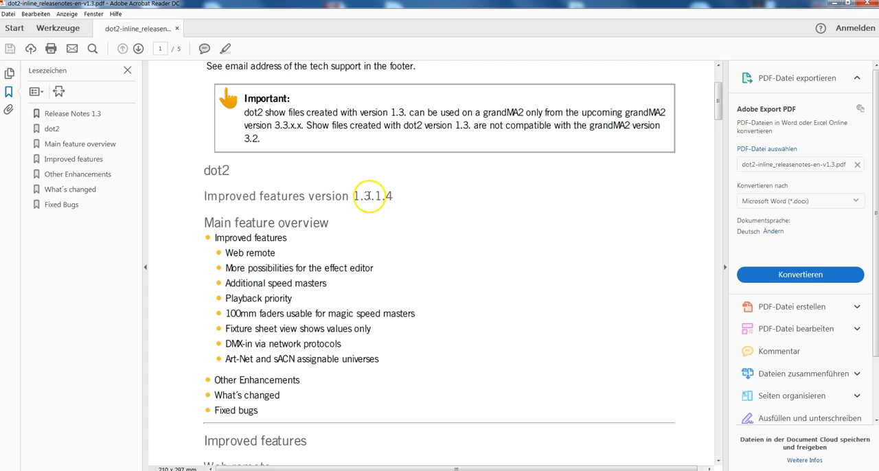
mouse_move(576, 334)
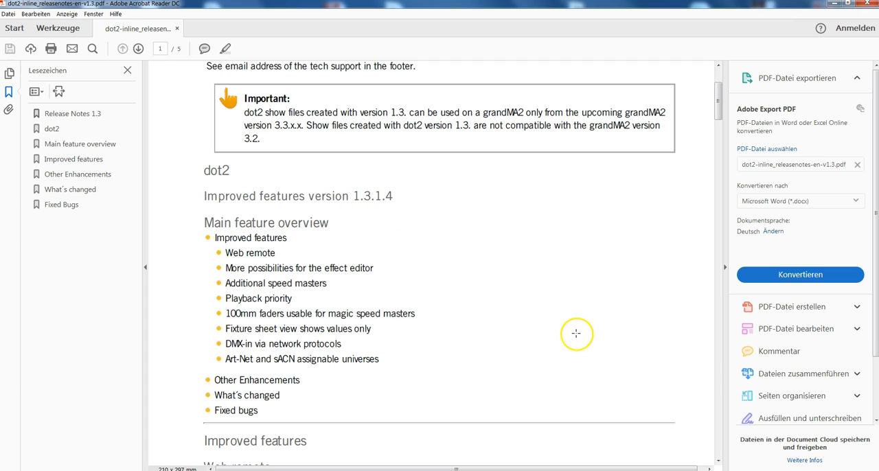
mouse_move(374, 202)
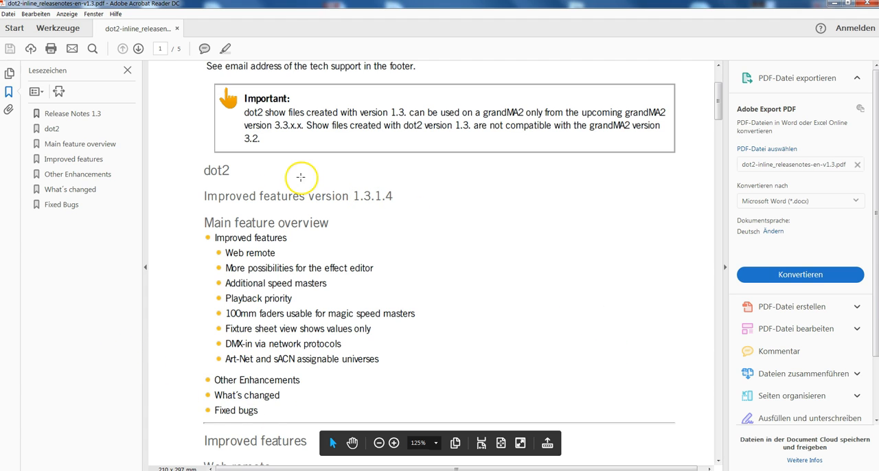
mouse_move(374, 195)
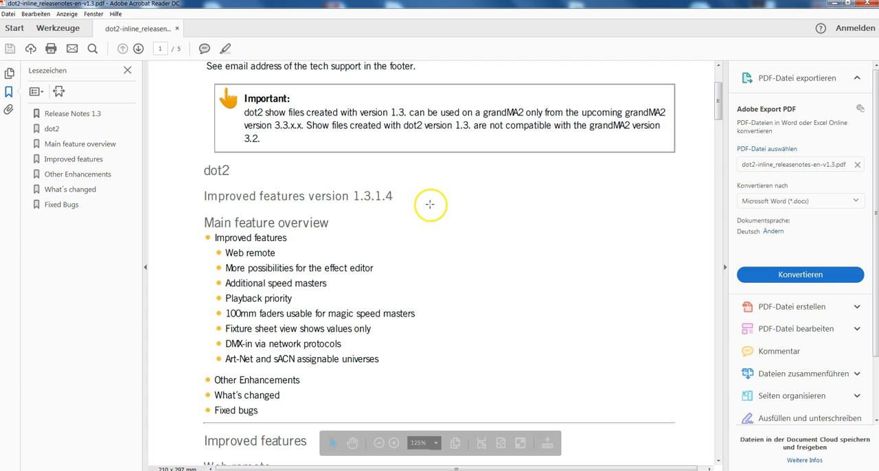
mouse_move(162, 312)
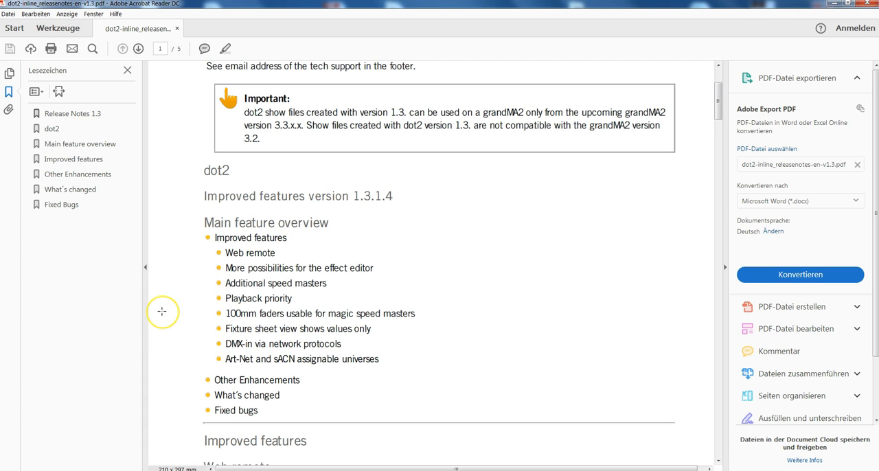
mouse_move(169, 305)
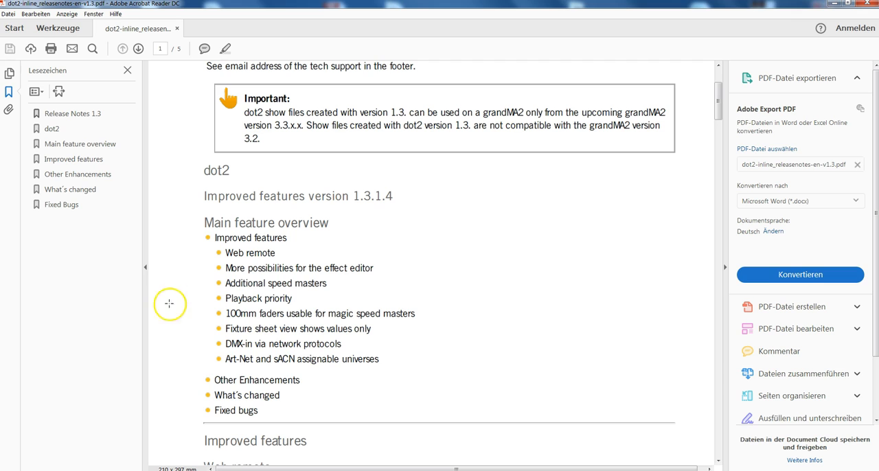
mouse_move(357, 201)
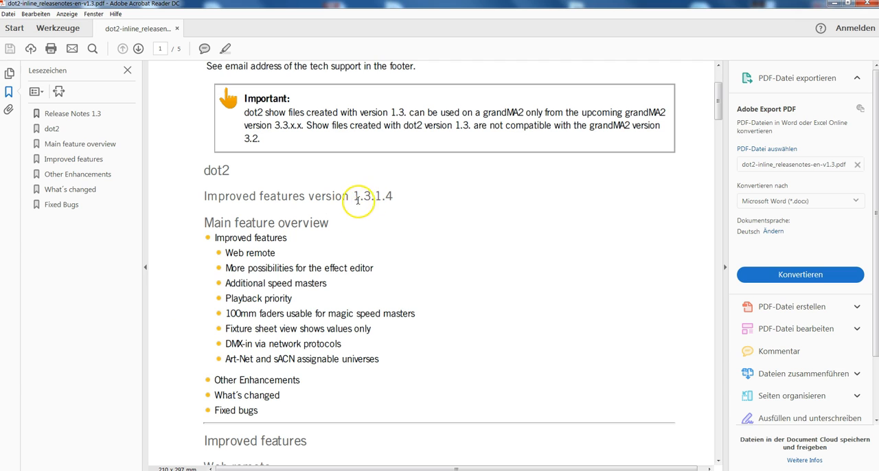
mouse_move(349, 210)
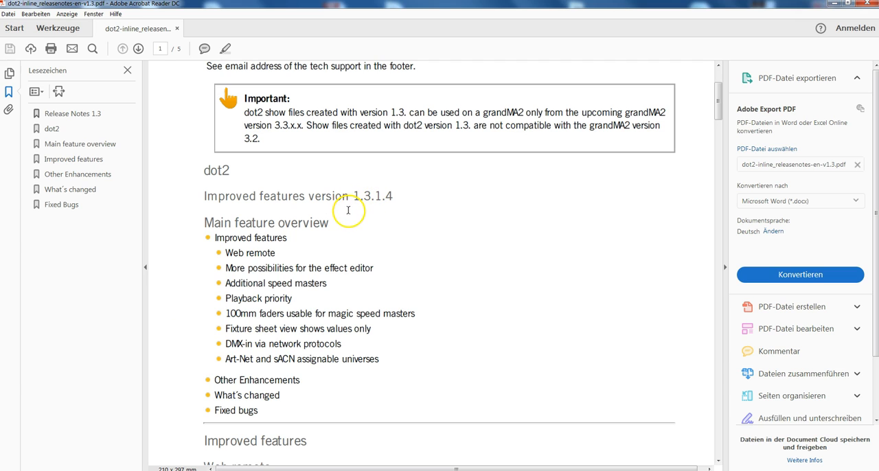
mouse_move(501, 210)
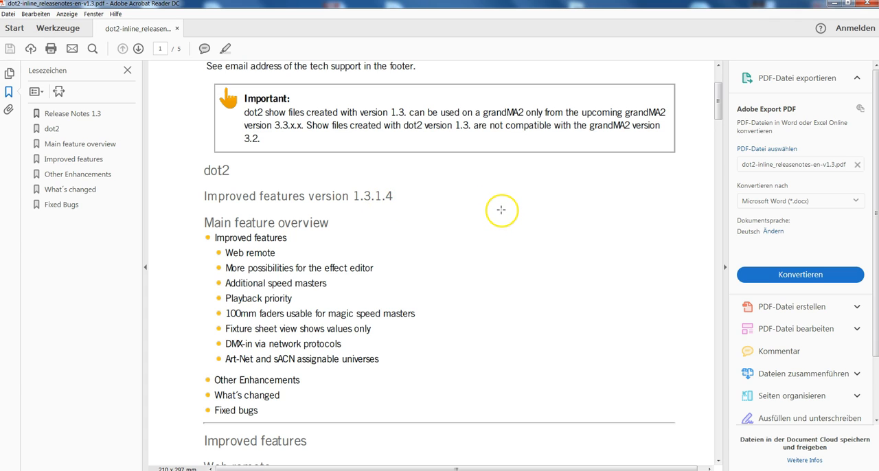
mouse_move(502, 207)
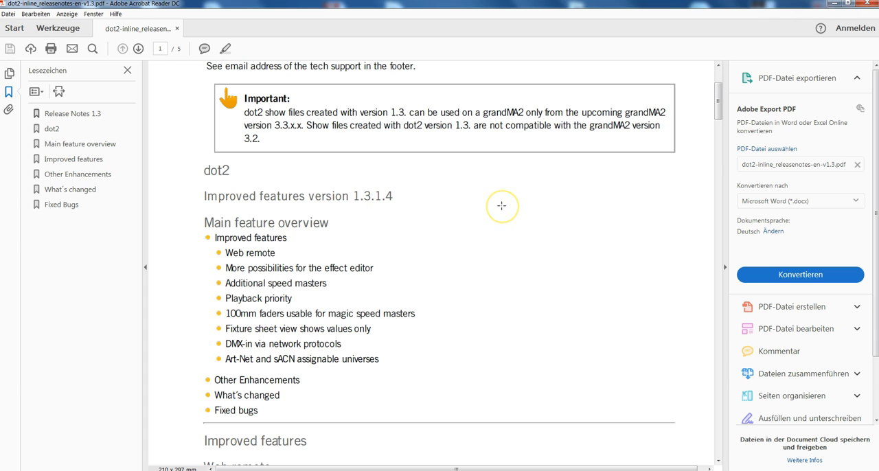
mouse_move(379, 195)
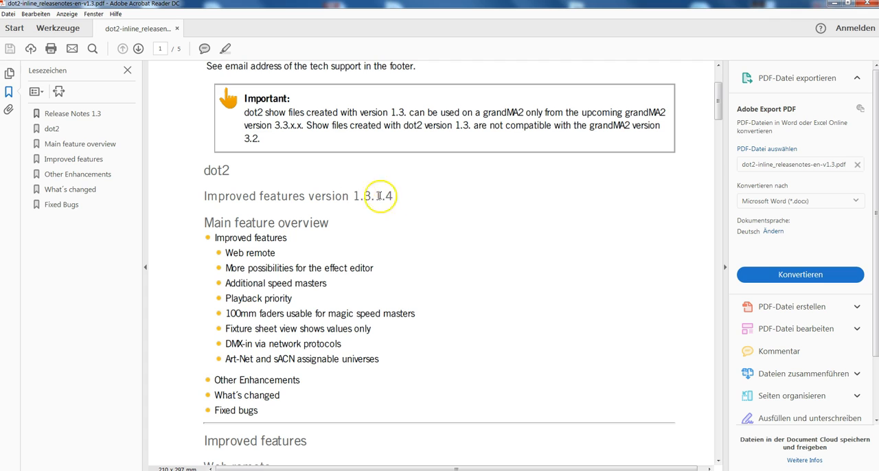
mouse_move(302, 179)
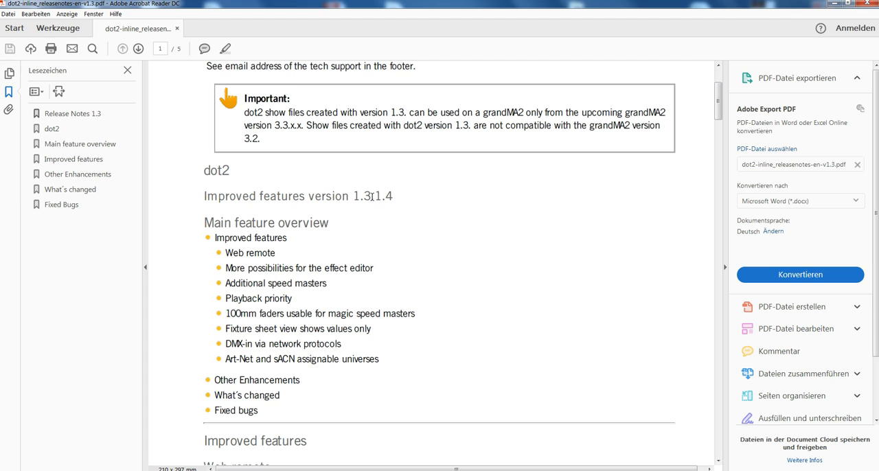
mouse_move(371, 197)
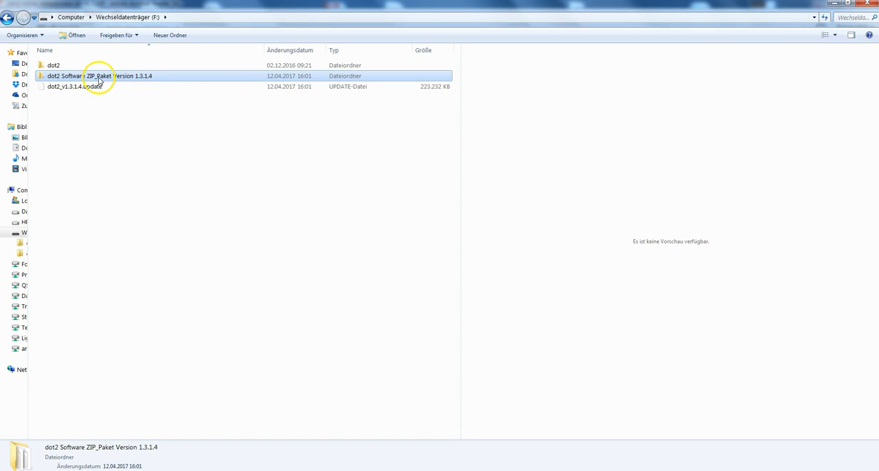
double_click(99, 76)
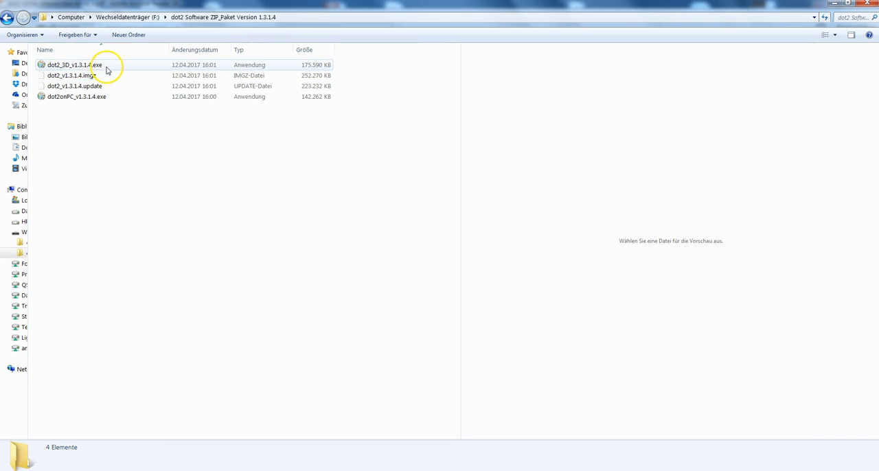
click(89, 74)
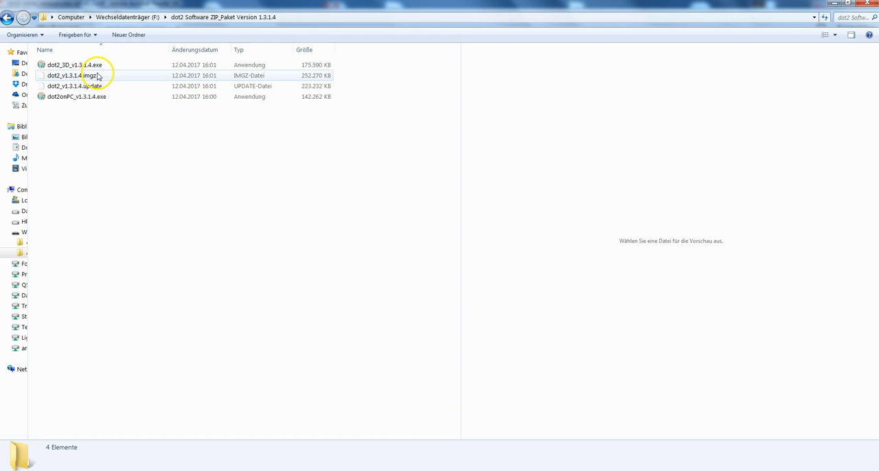
mouse_move(96, 75)
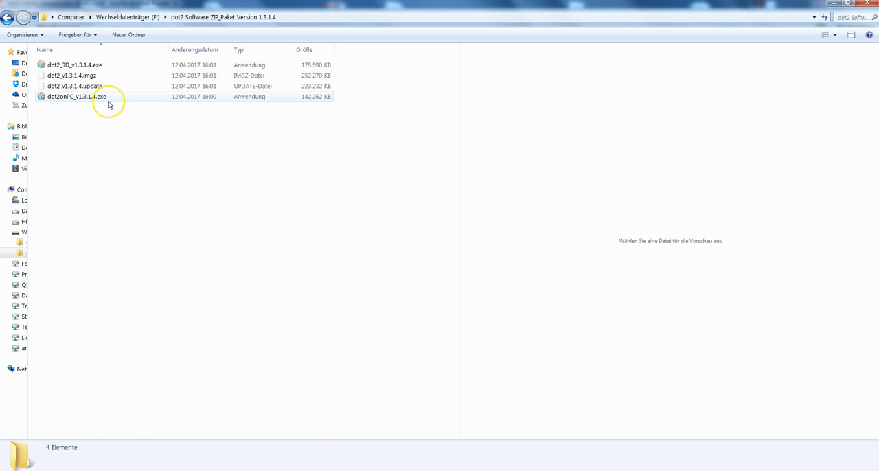
mouse_move(77, 96)
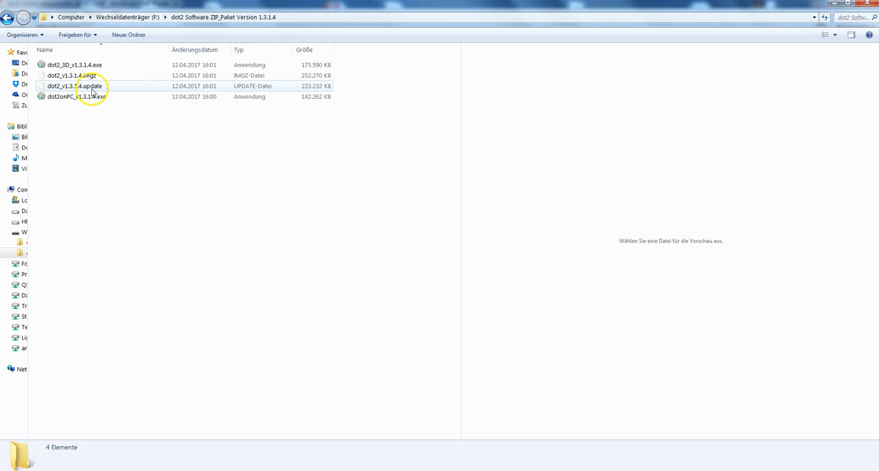
mouse_move(91, 85)
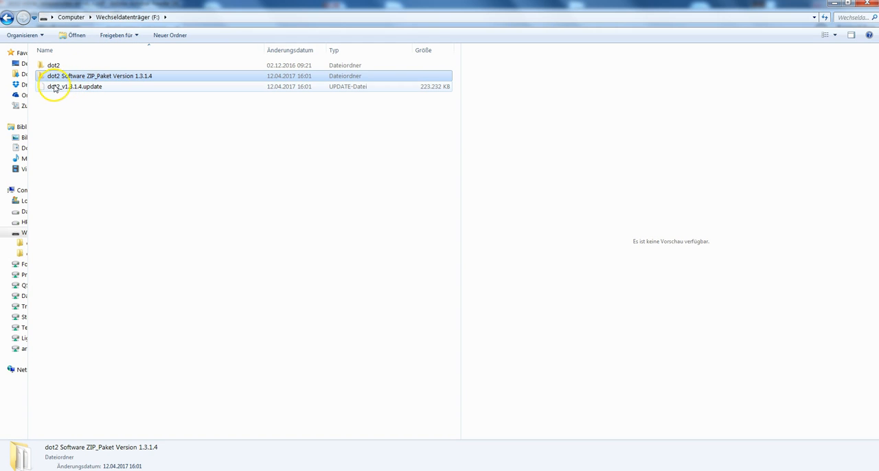
mouse_move(74, 87)
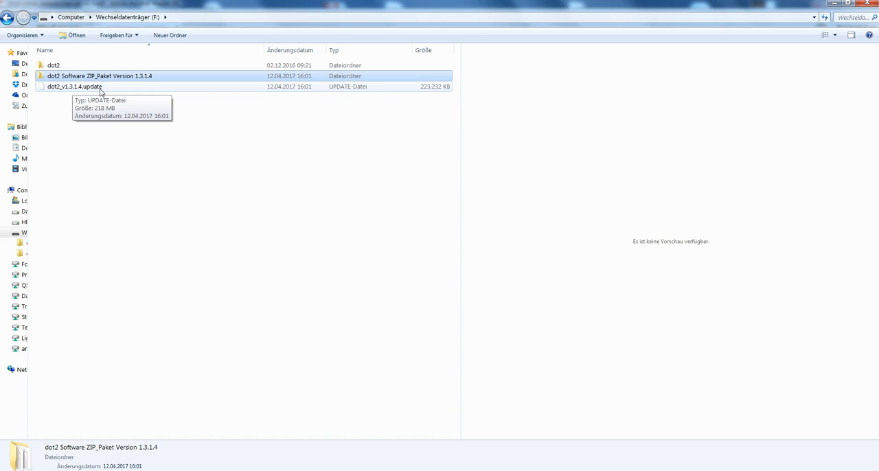
click(99, 75)
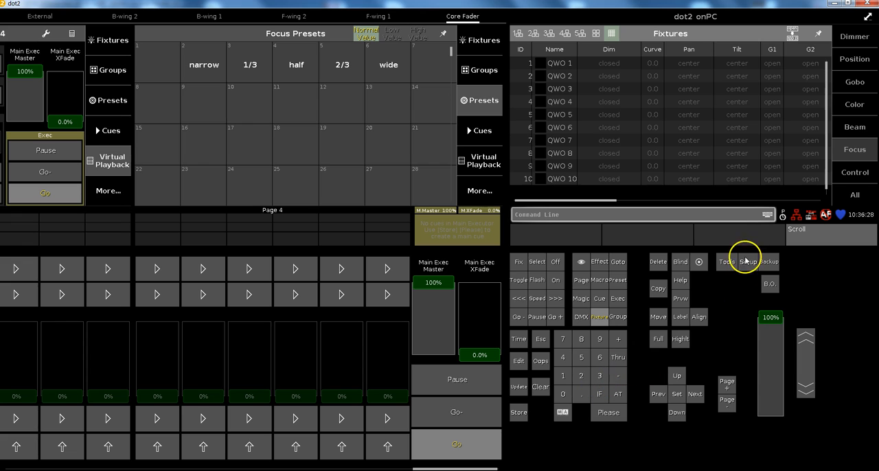
click(747, 261)
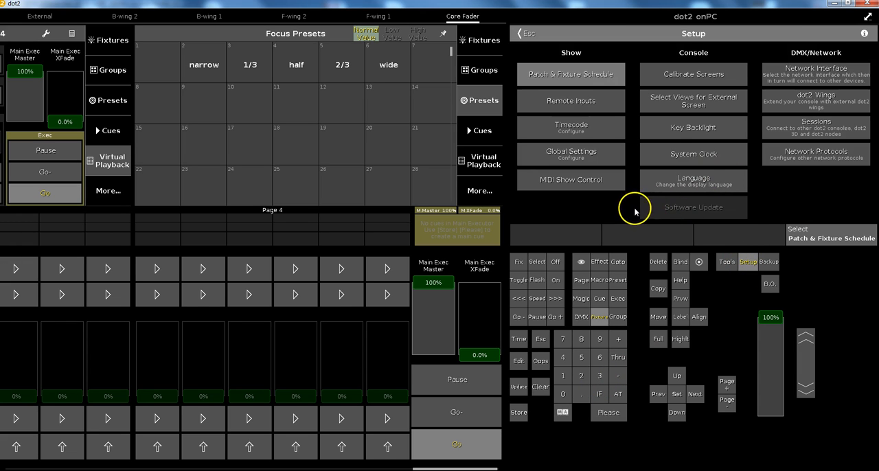
mouse_move(712, 213)
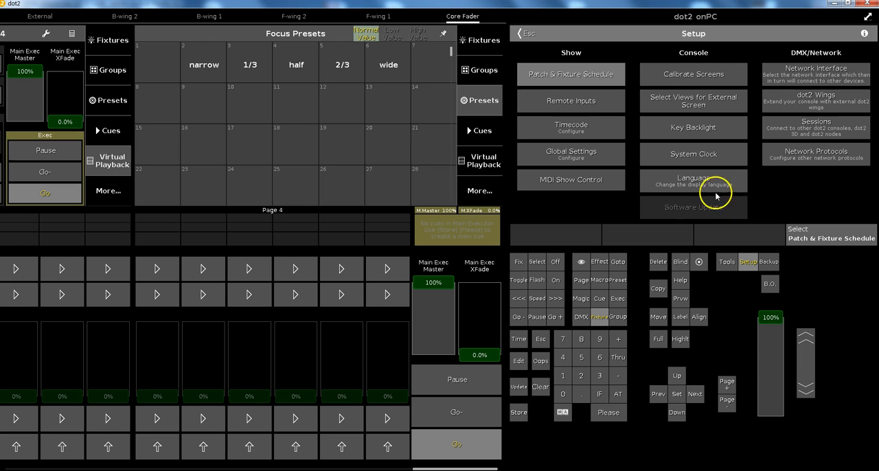
mouse_move(684, 215)
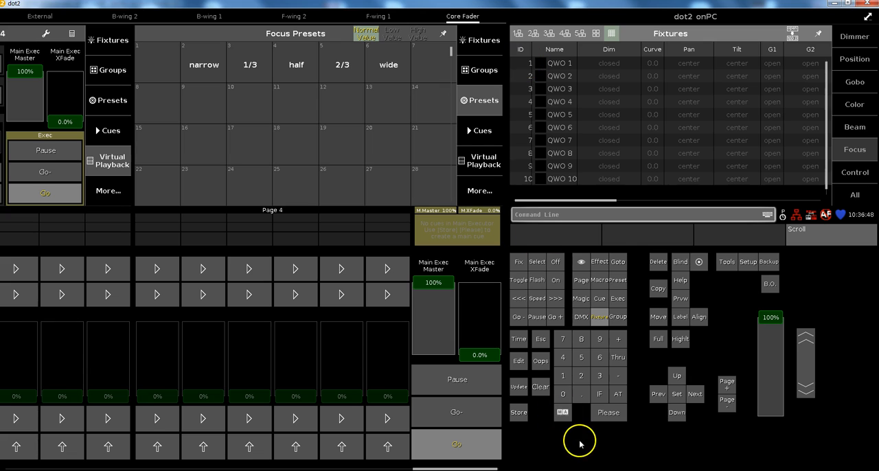
mouse_move(537, 470)
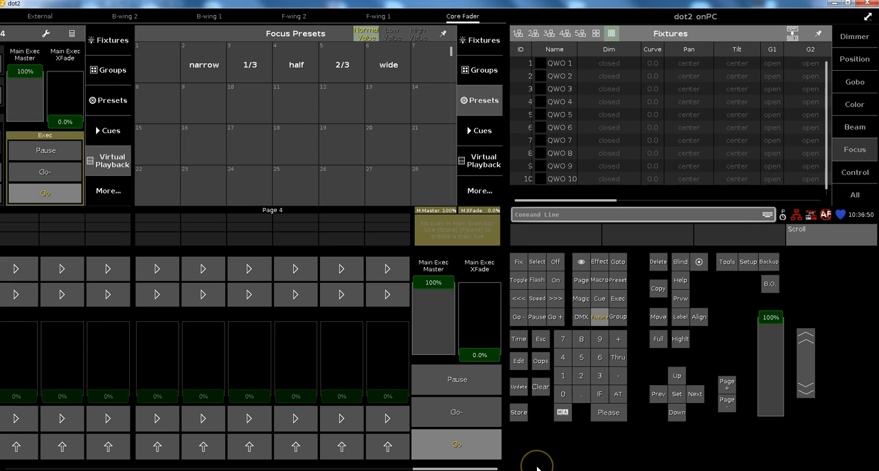
mouse_move(539, 462)
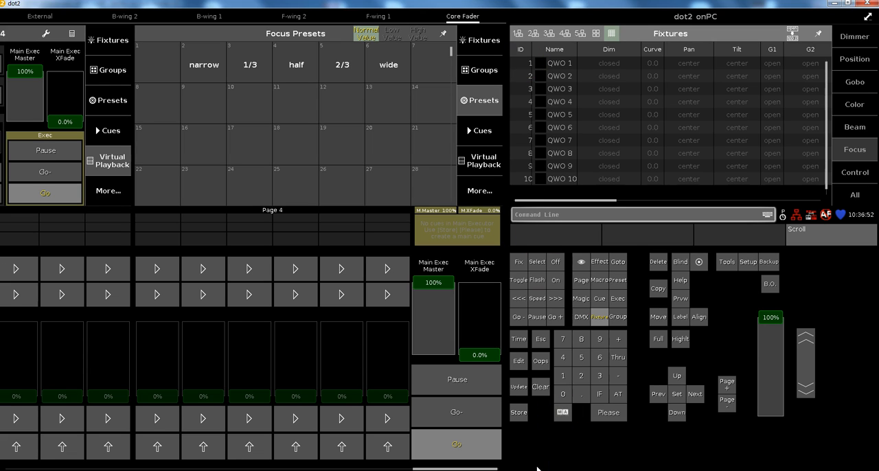